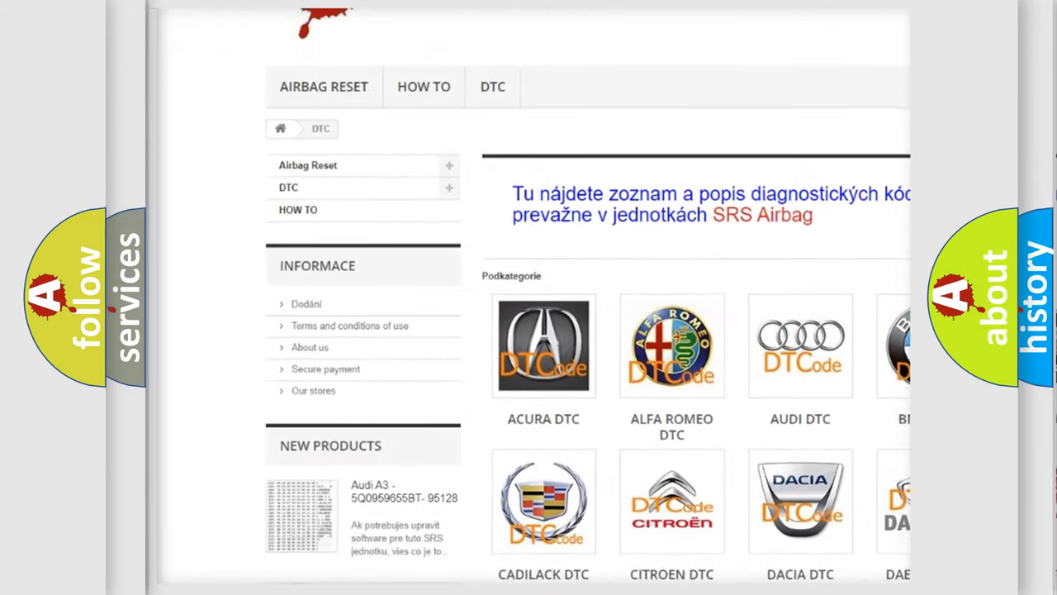
scroll(down, 3)
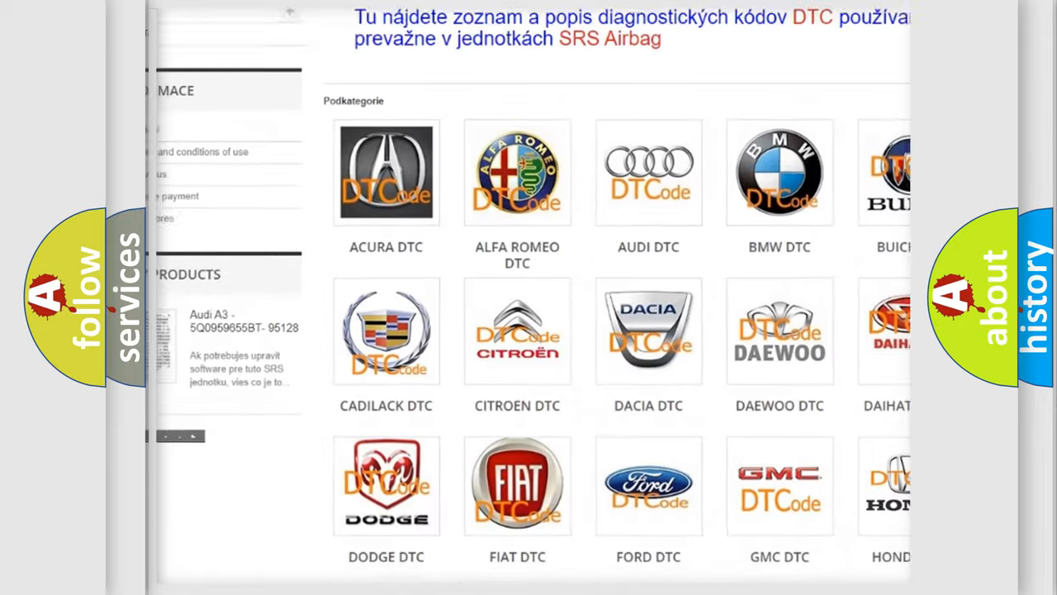
scroll(down, 3)
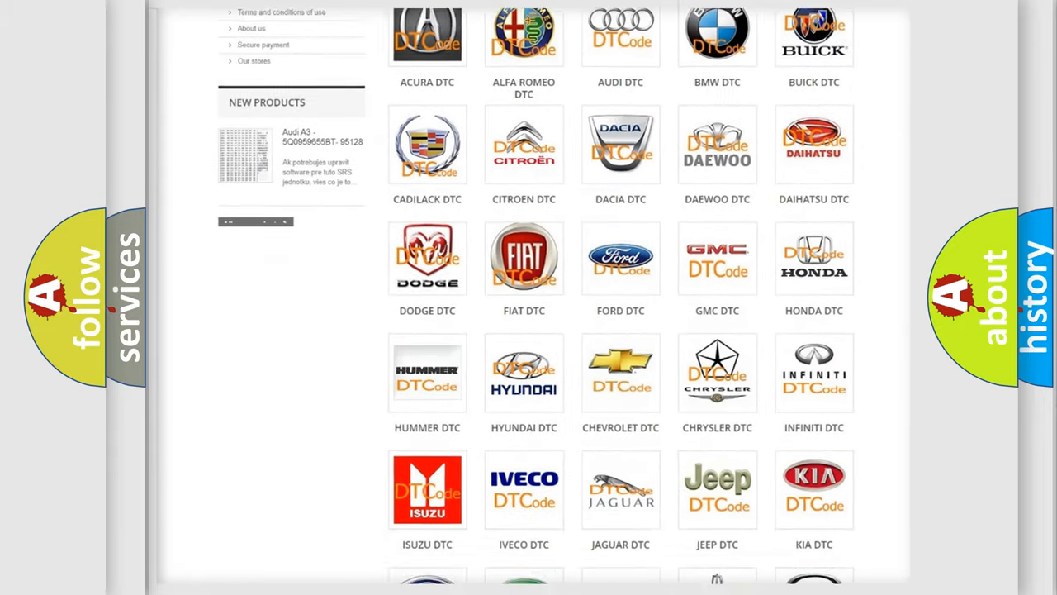
scroll(down, 3)
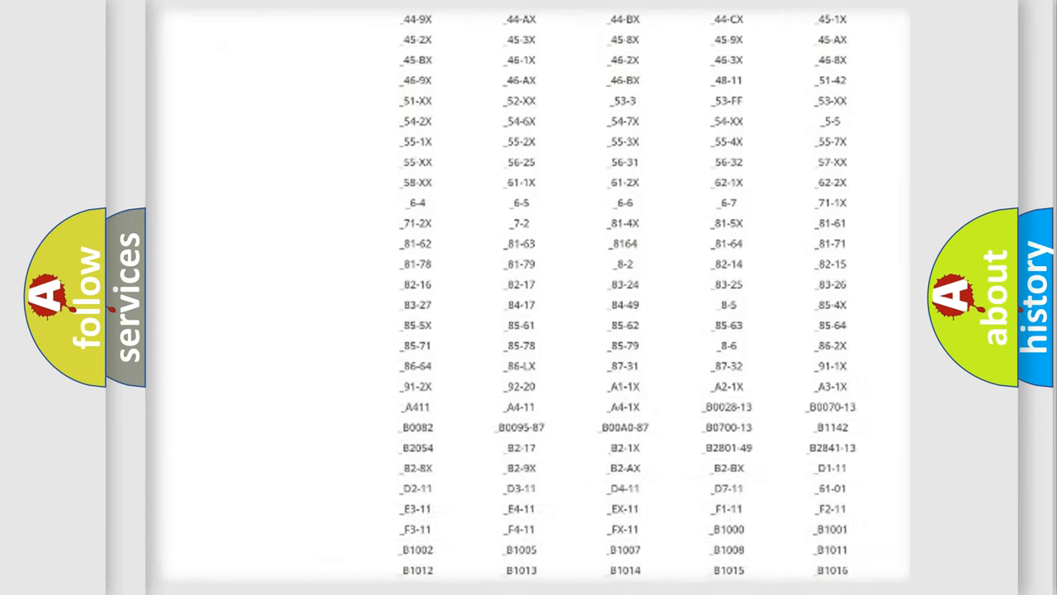
scroll(down, 3)
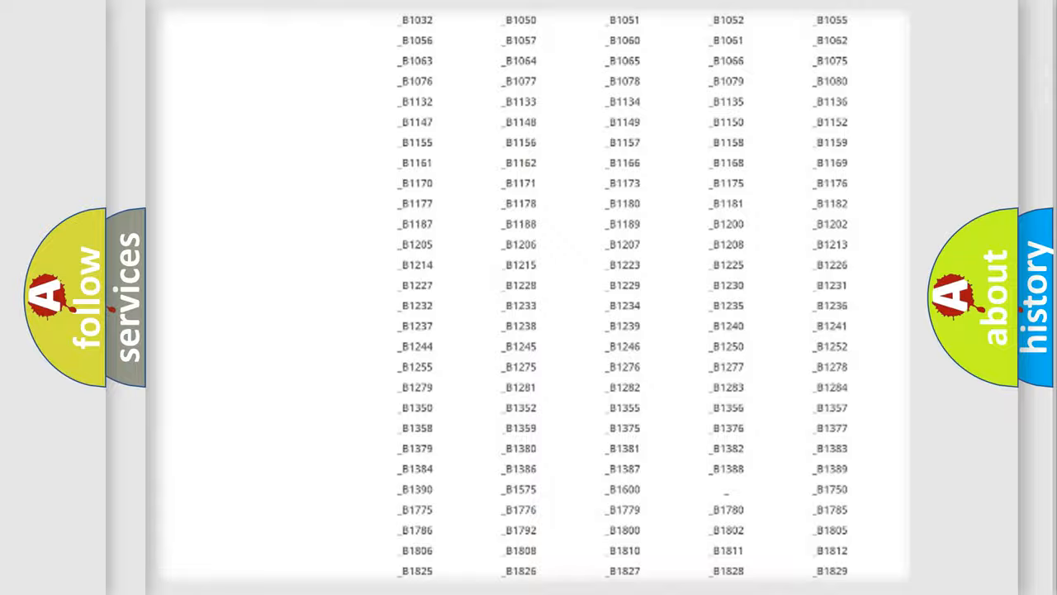